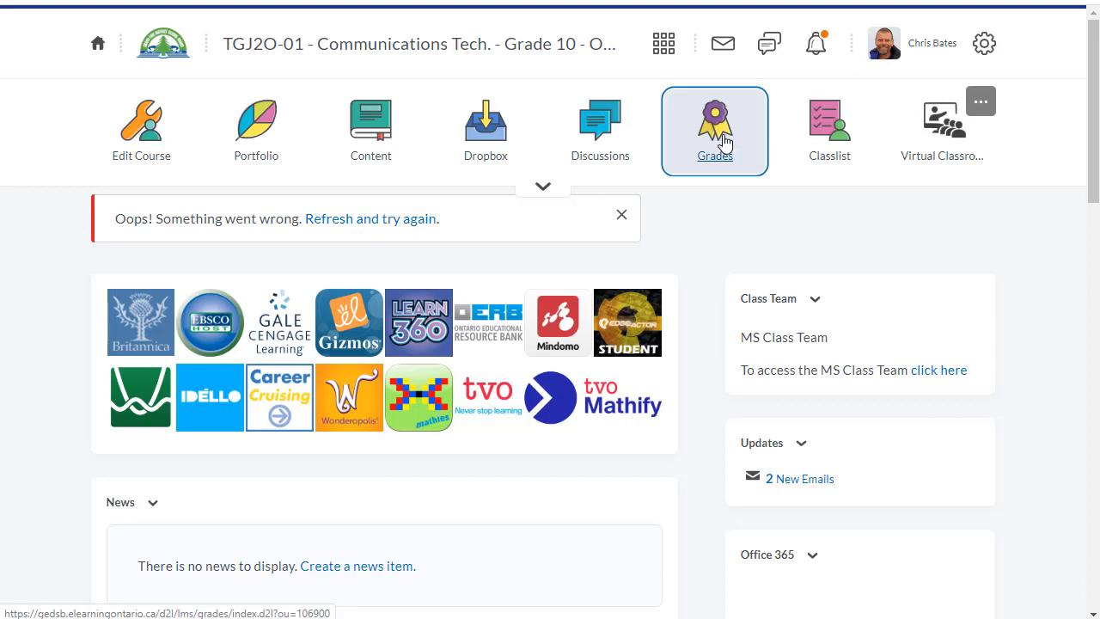
Go to the Communications Tech course Grades area and scroll to the Setup Wizard's Start button.
left_click(715, 124)
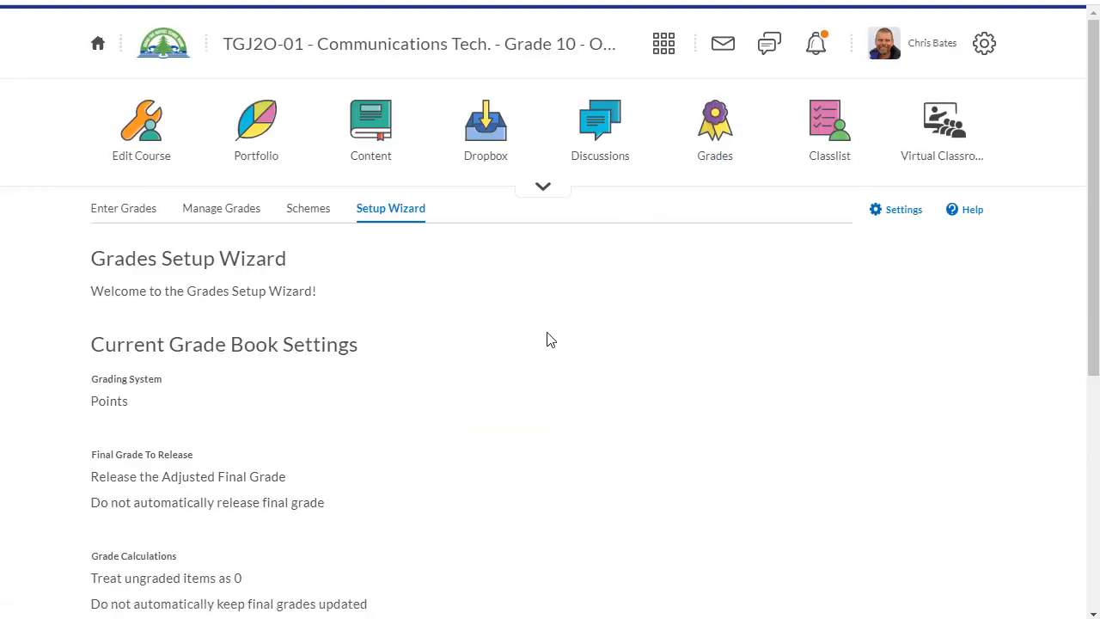
scroll("down", 3)
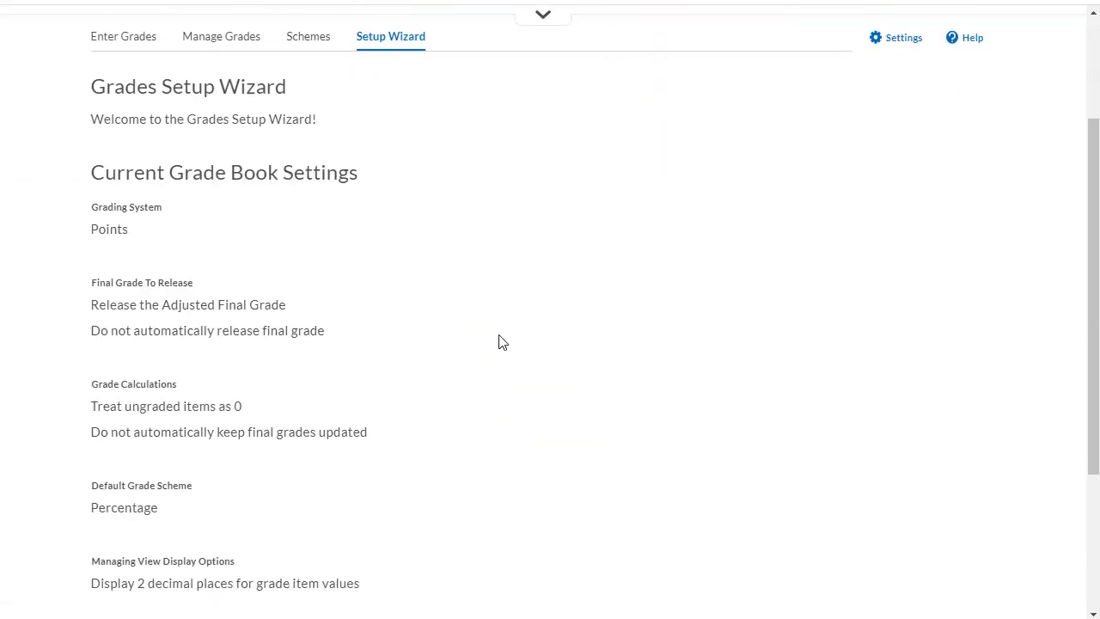
scroll("down", 3)
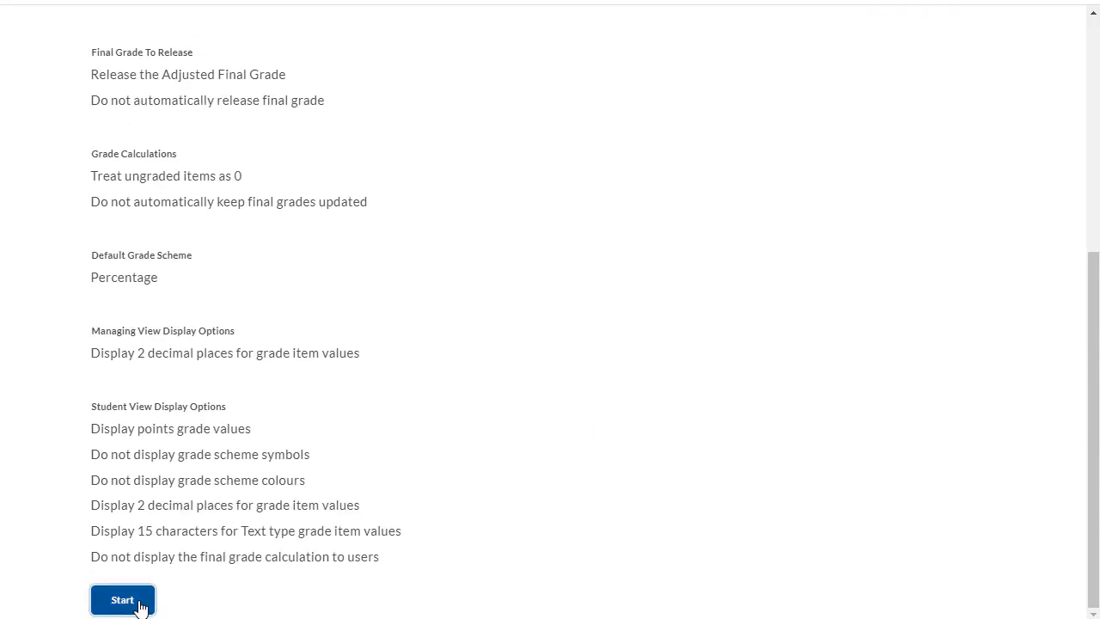
Start the wizard, choose Weighted as the grading system in Step 1 and continue to Step 2.
left_click(122, 598)
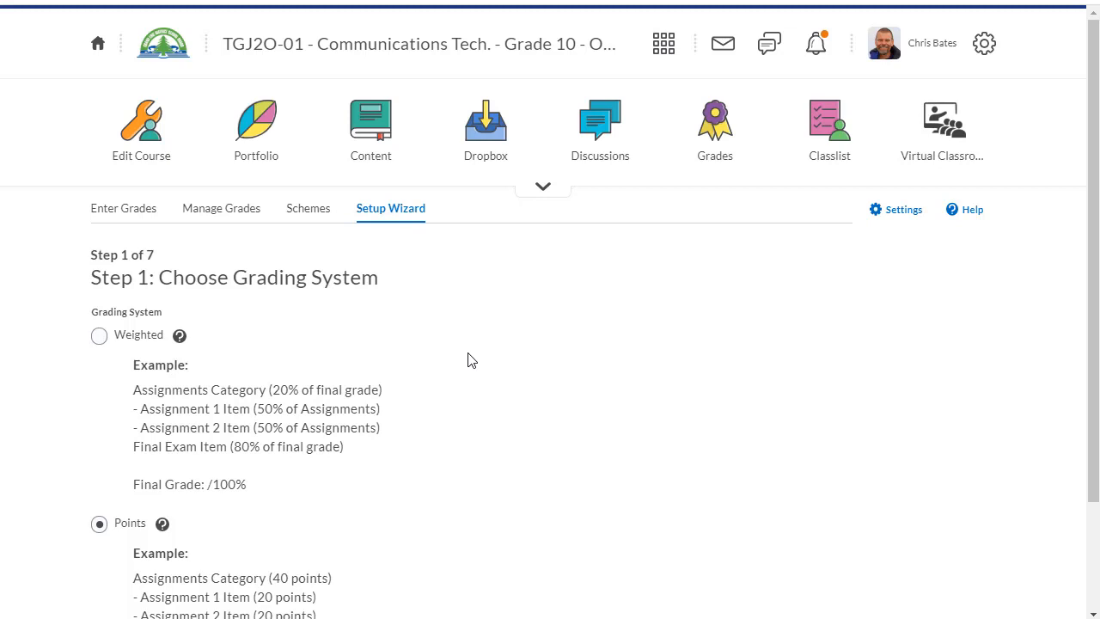
scroll("down", 3)
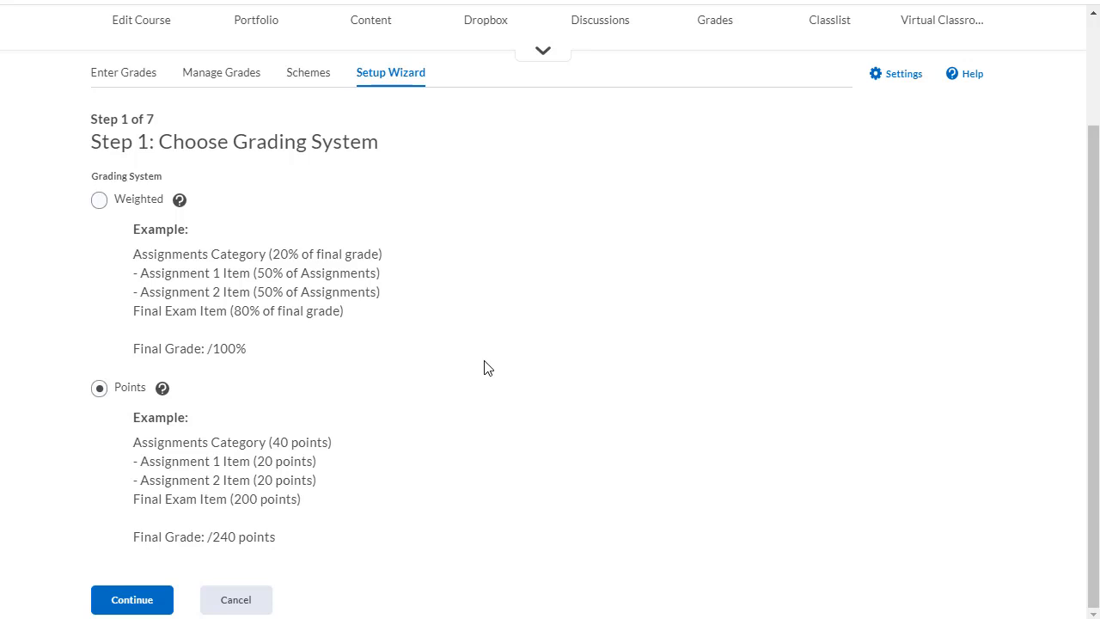
left_click(100, 199)
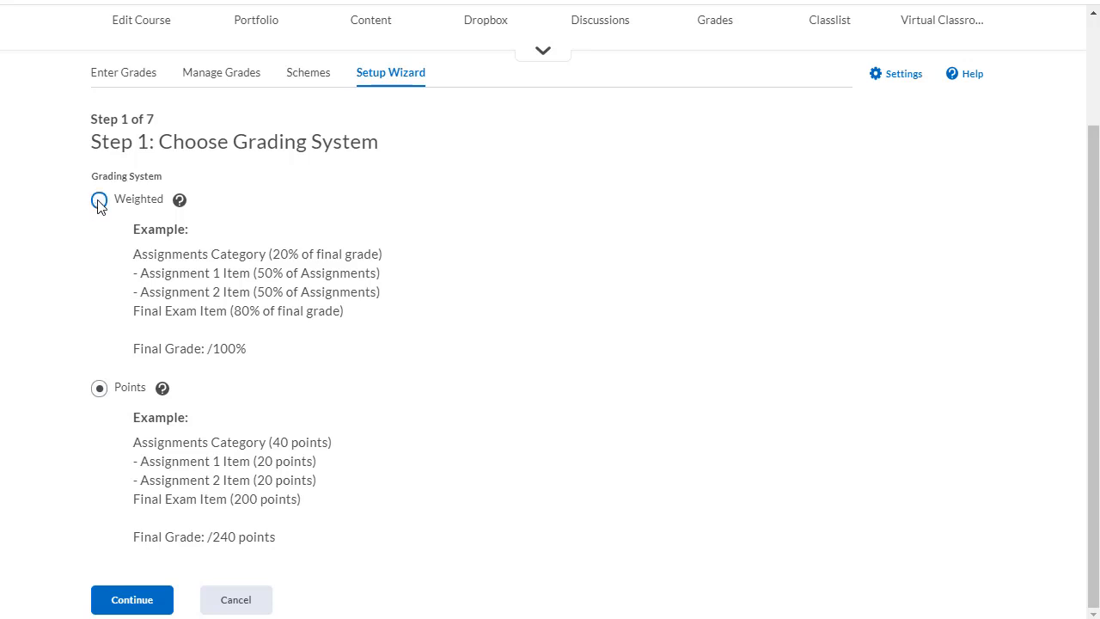
left_click(100, 199)
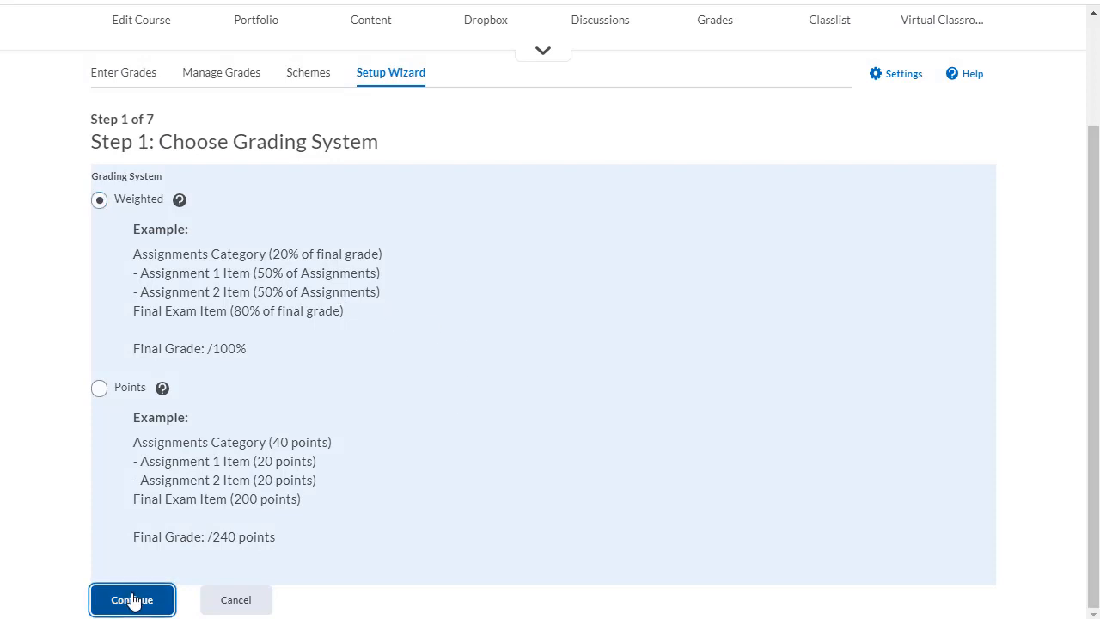
left_click(130, 599)
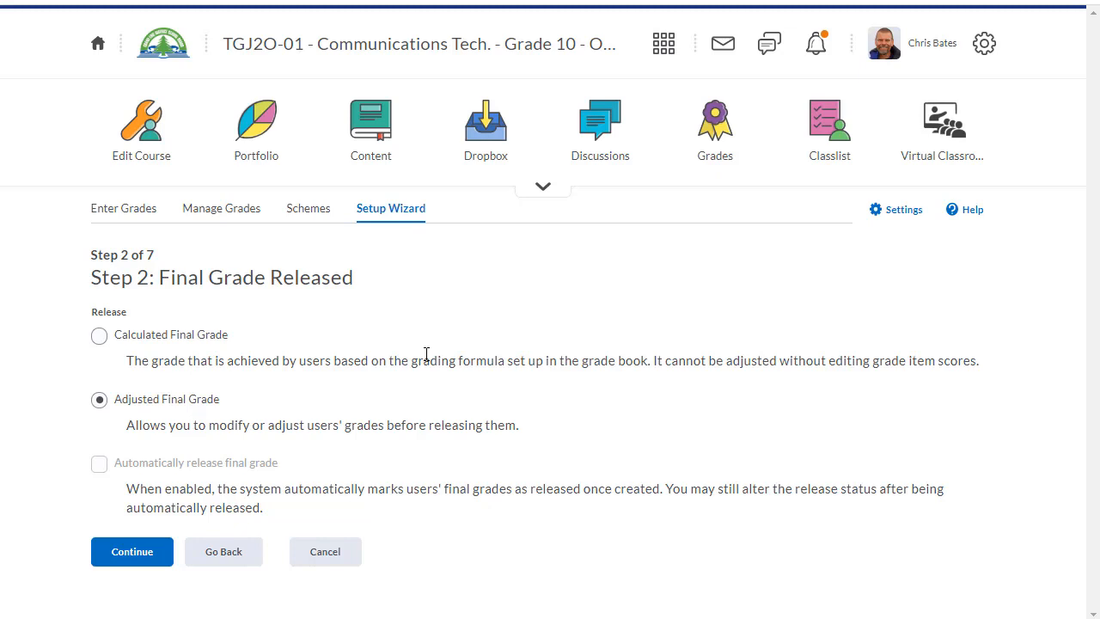
Release the Calculated Final Grade in Step 2 and continue to grade calculations.
left_click(100, 333)
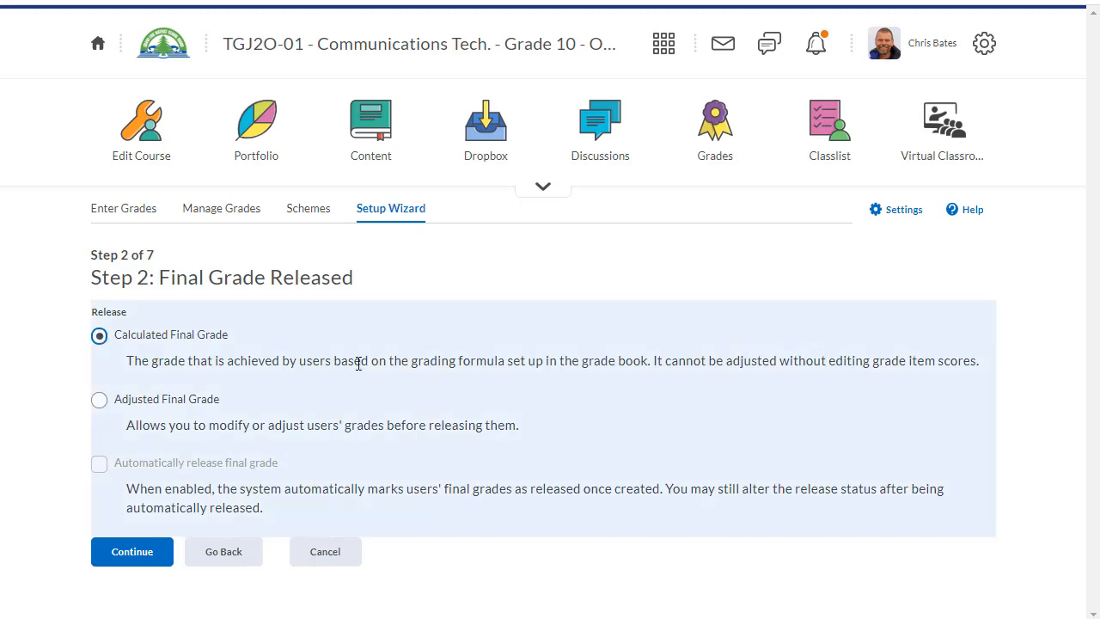
left_click(130, 550)
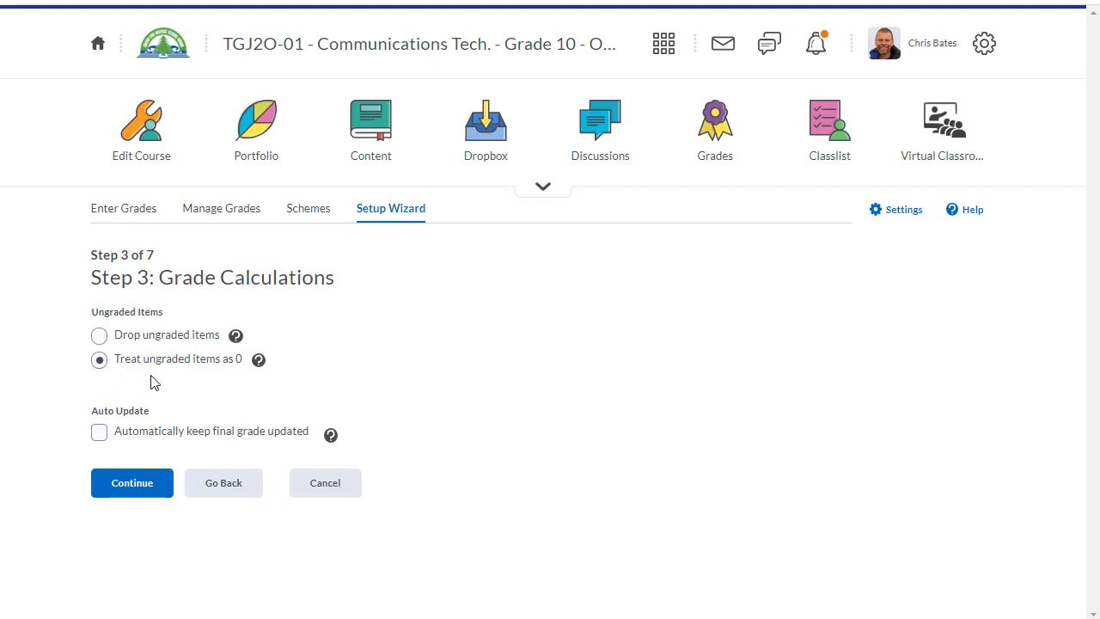
mouse_move(191, 378)
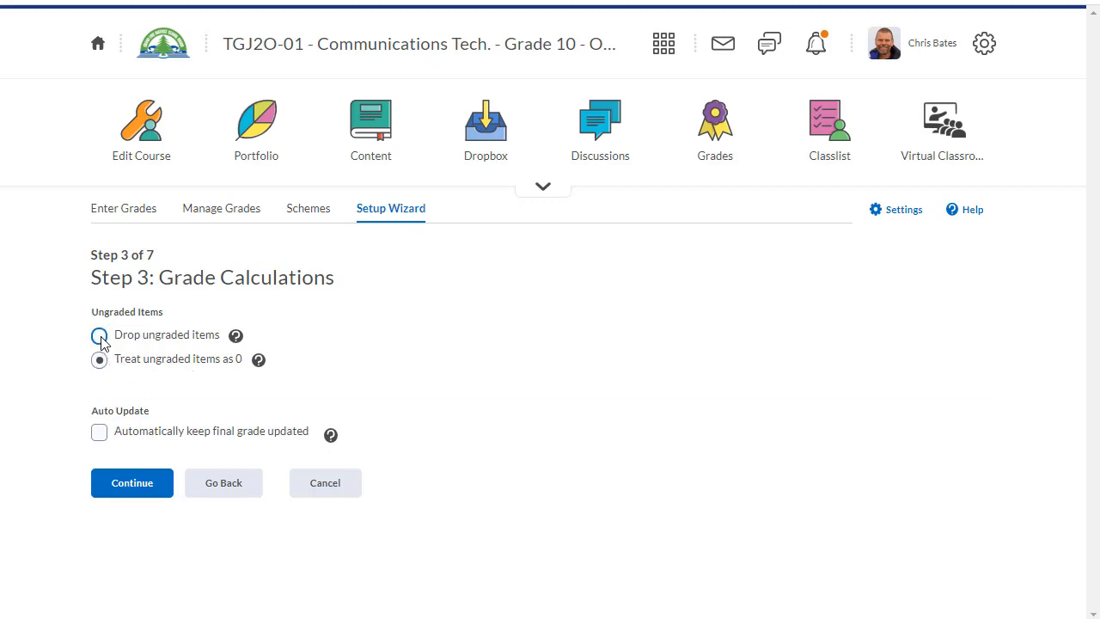
Drop ungraded items, auto-update the final grade, and keep Percentage as the default scheme through Step 4.
left_click(99, 334)
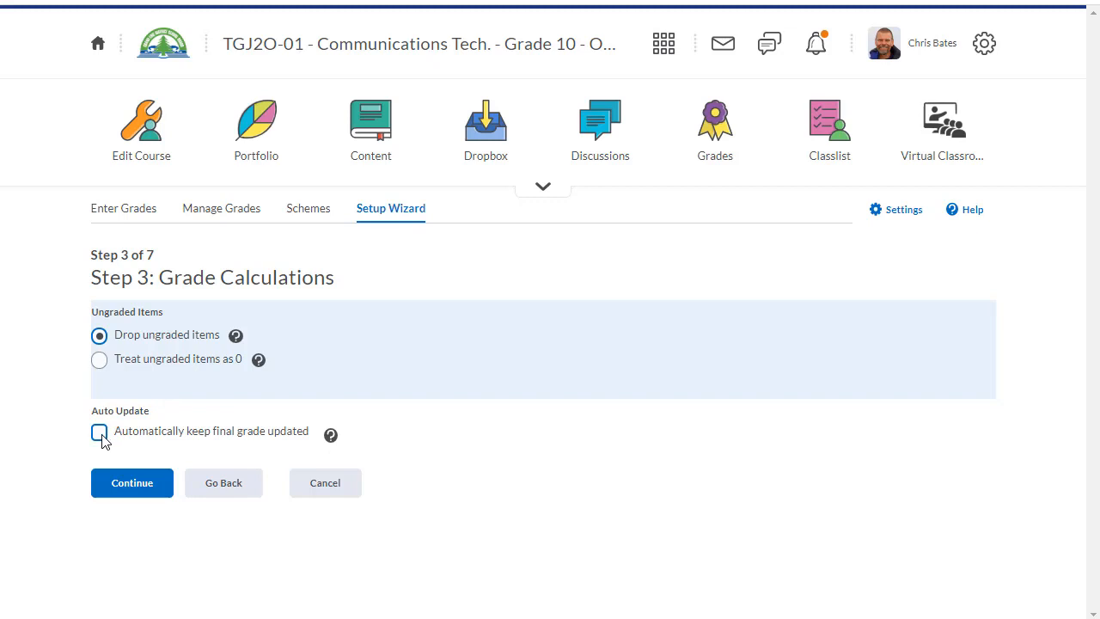
left_click(100, 431)
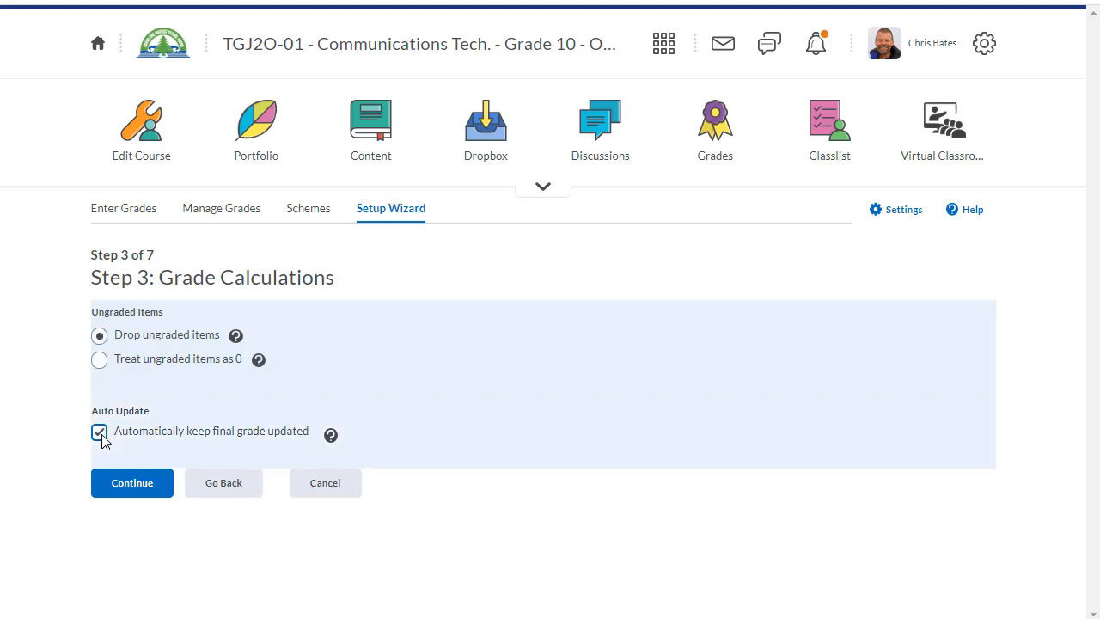
mouse_move(131, 481)
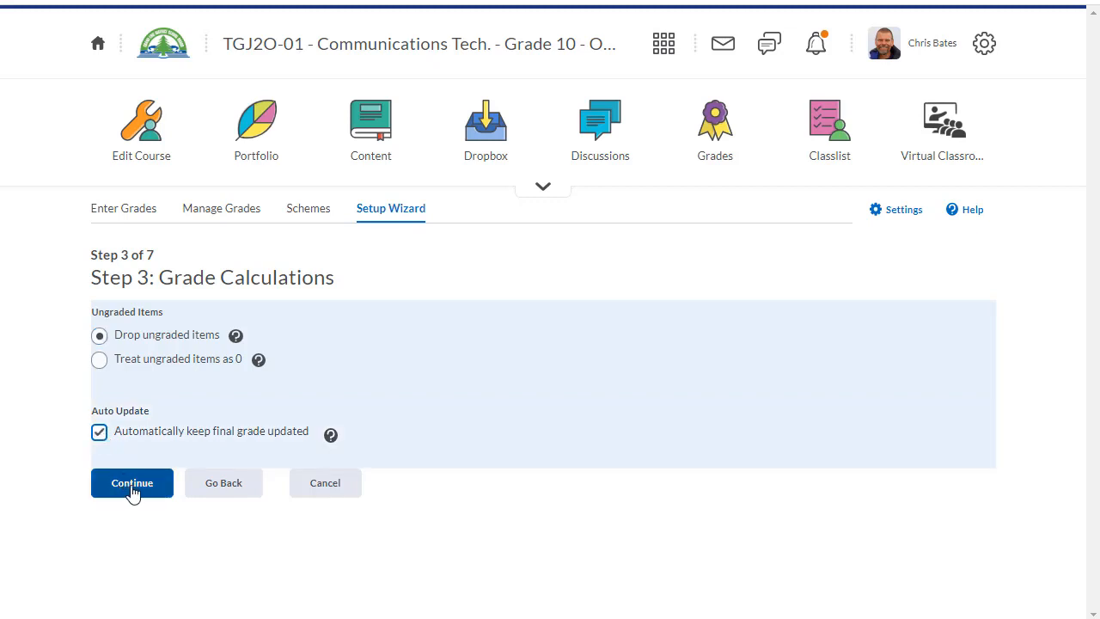
left_click(131, 481)
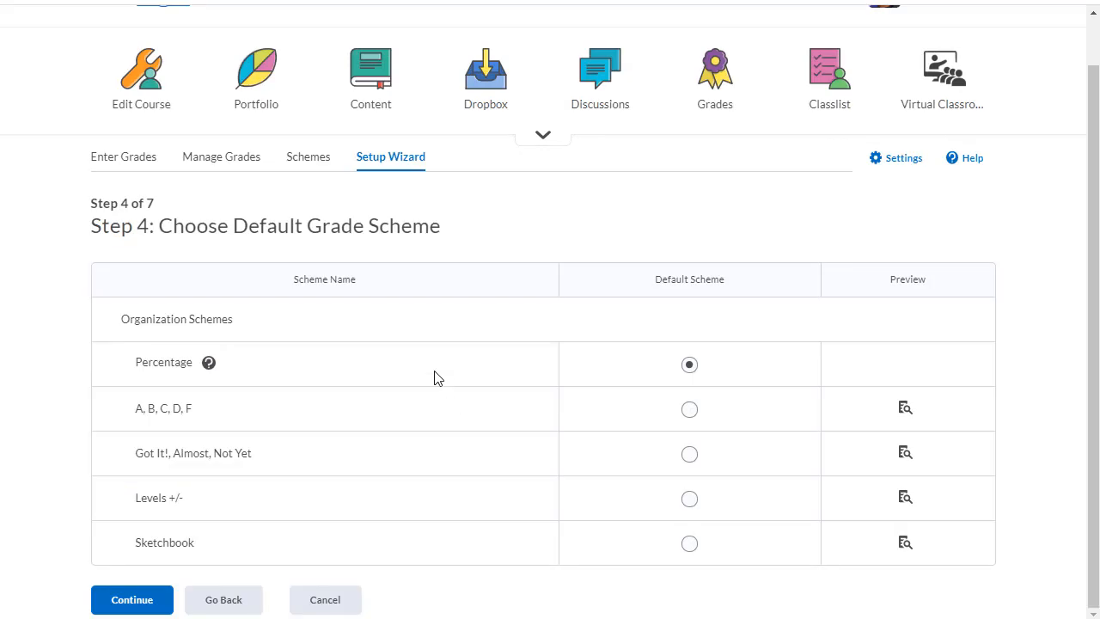
mouse_move(375, 371)
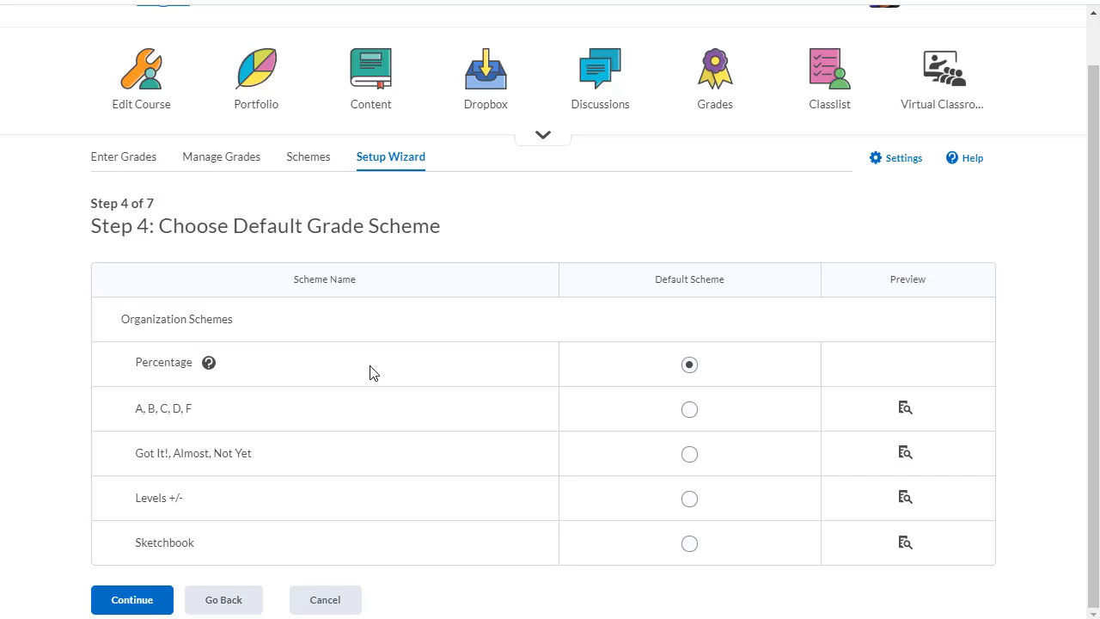
left_click(130, 598)
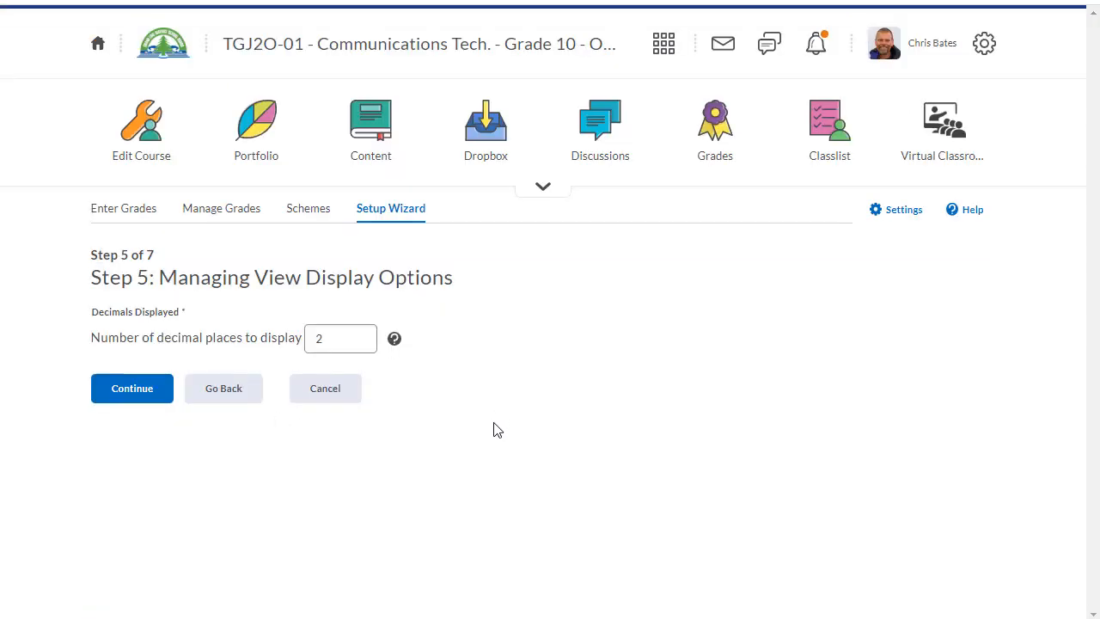
mouse_move(286, 375)
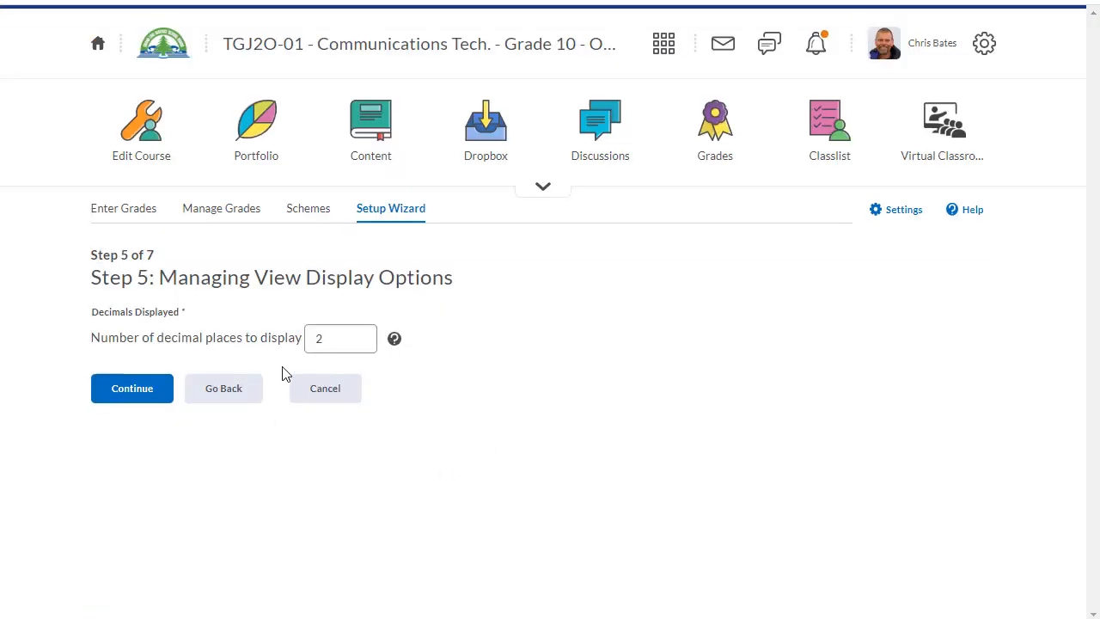
Set the managing view to display 1 decimal place and continue to Step 6.
left_click(340, 337)
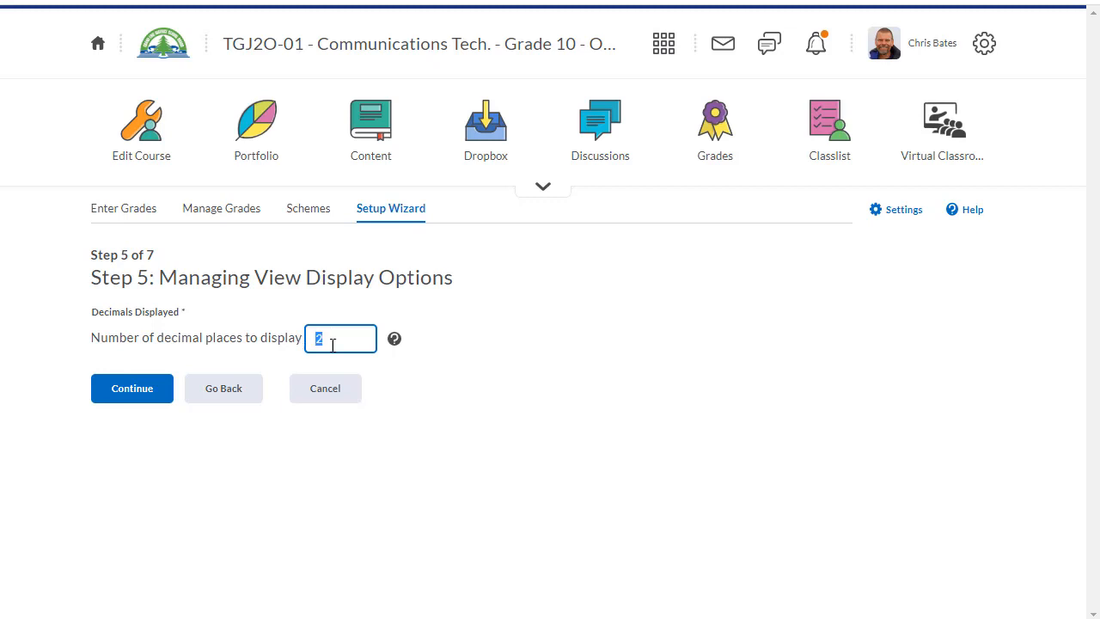
type("1")
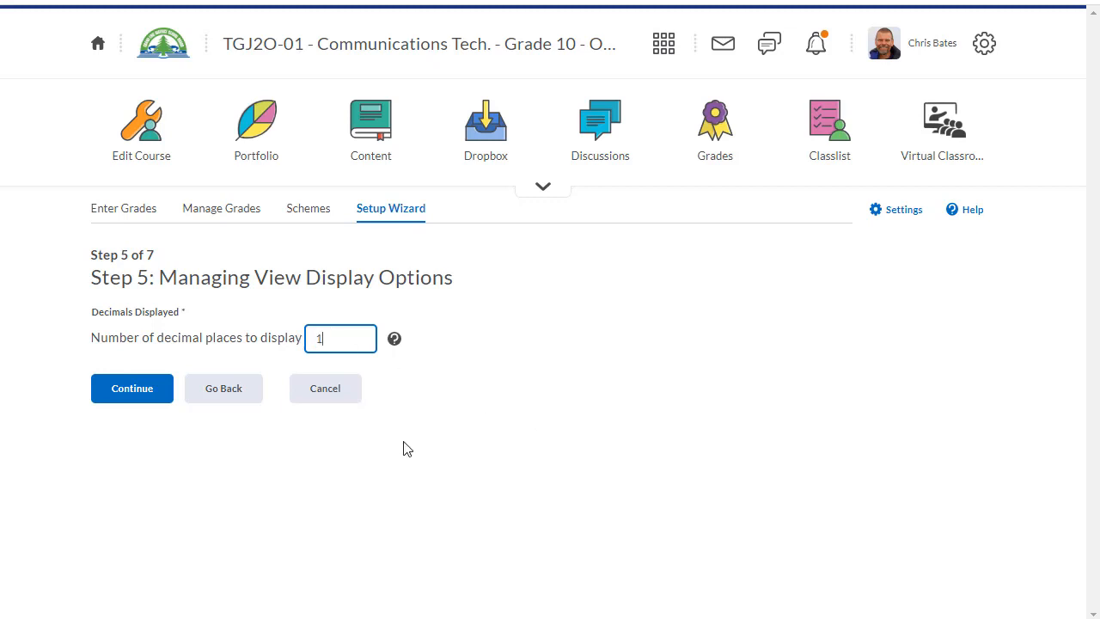
left_click(130, 389)
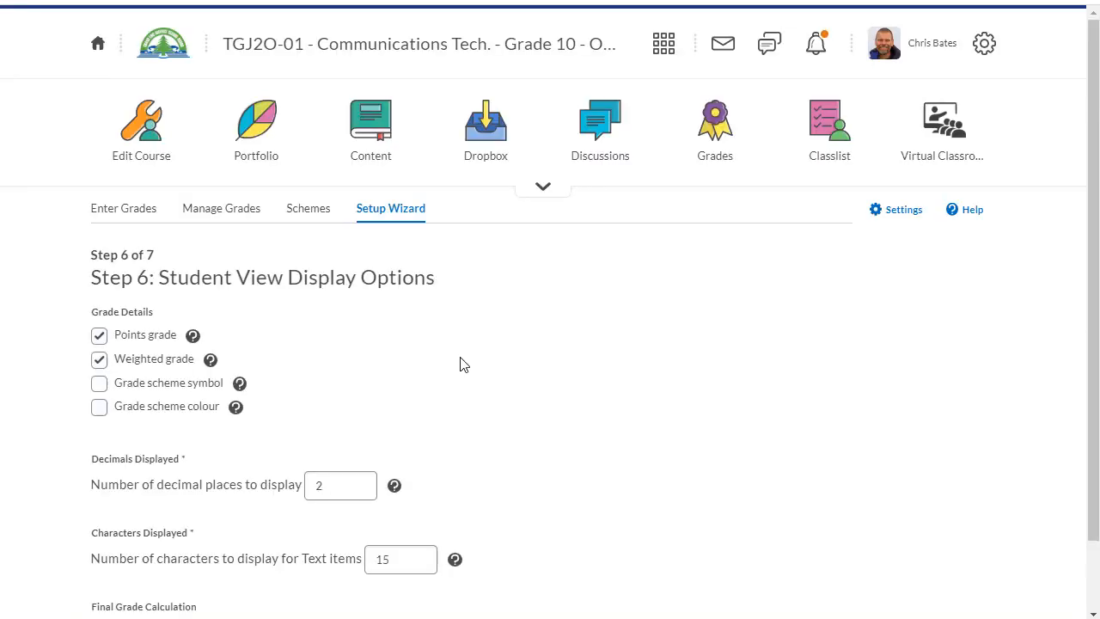
mouse_move(430, 374)
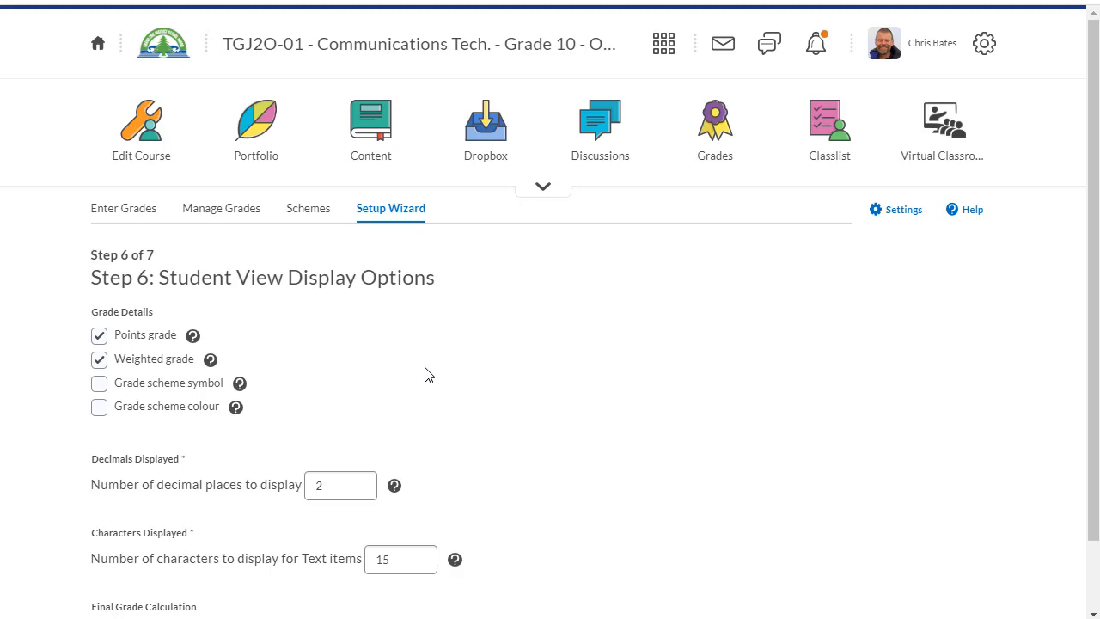
Set the student view to 1 decimal place and enable 'Display final grade calculation to users'.
scroll("down", 3)
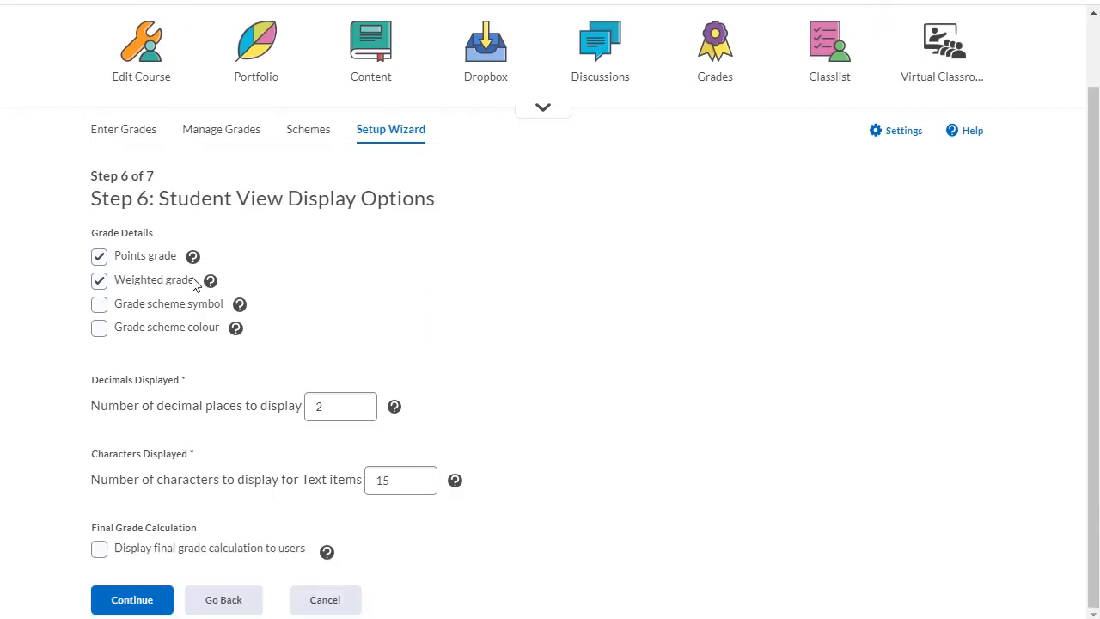
left_click(341, 406)
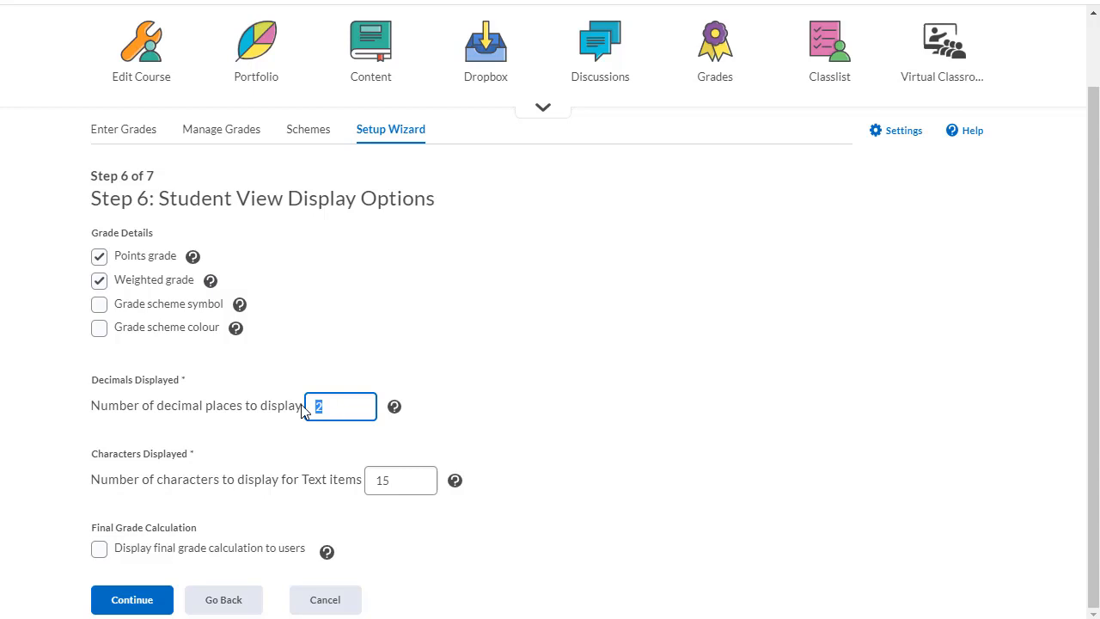
type("1")
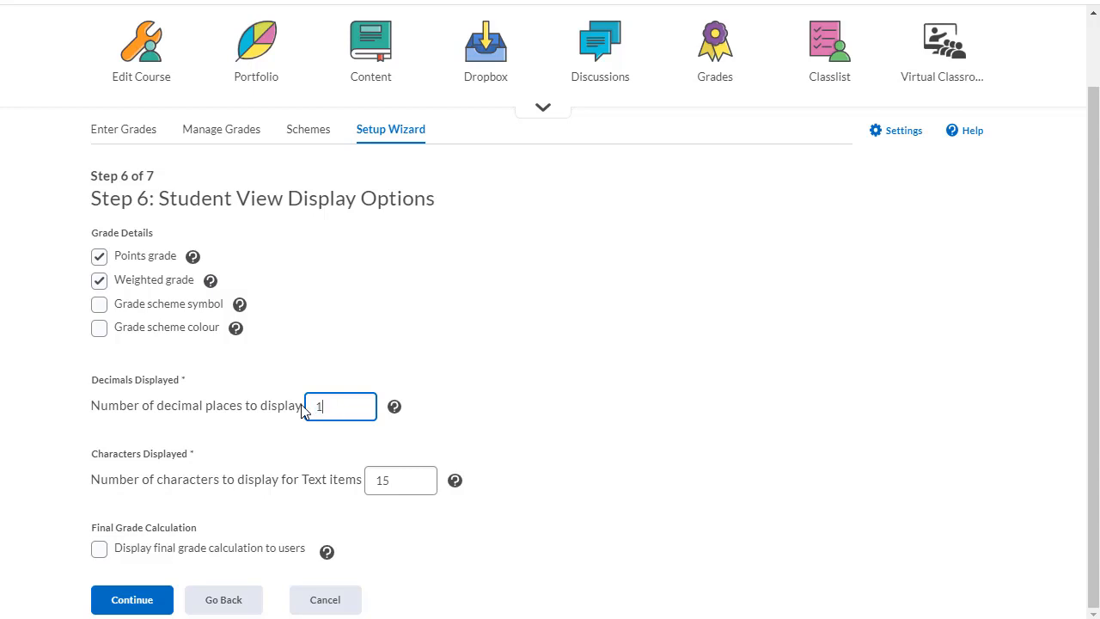
mouse_move(581, 418)
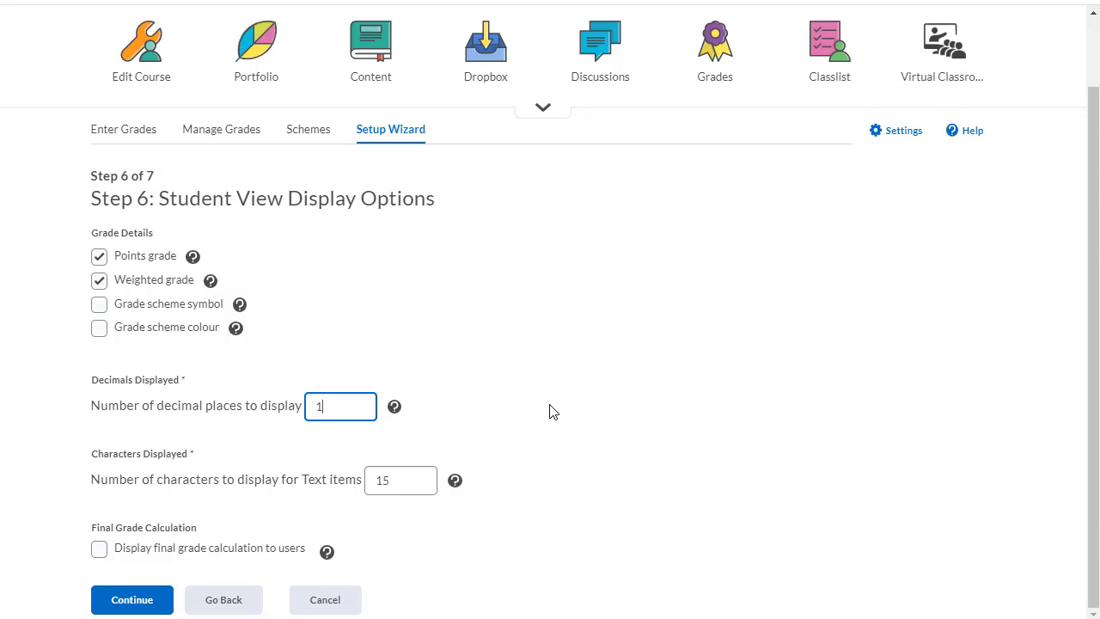
left_click(400, 479)
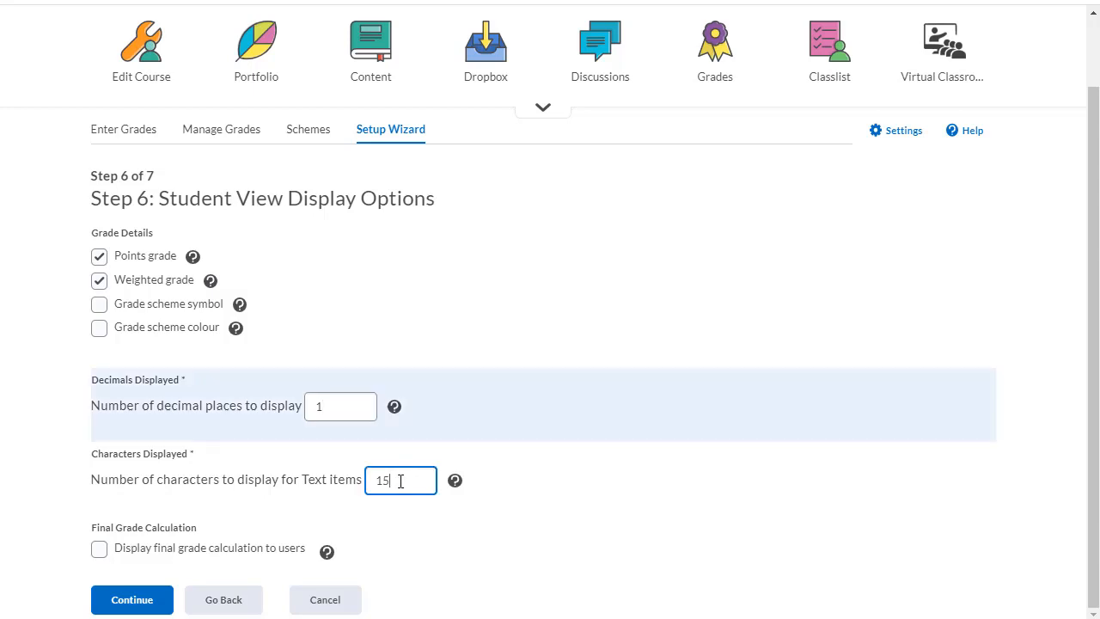
mouse_move(566, 502)
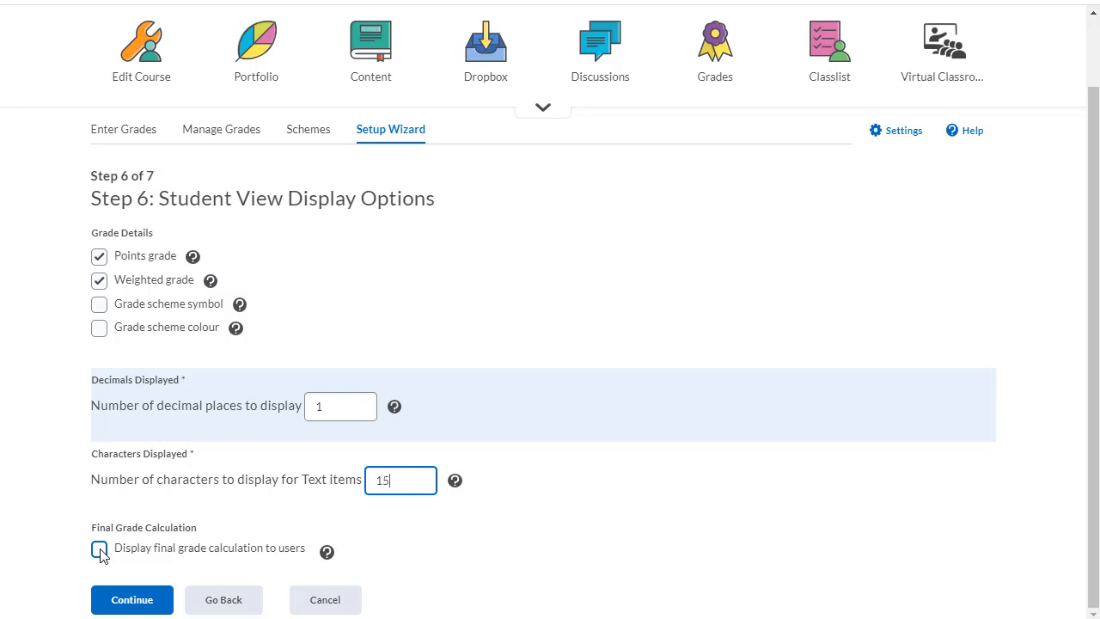
left_click(100, 546)
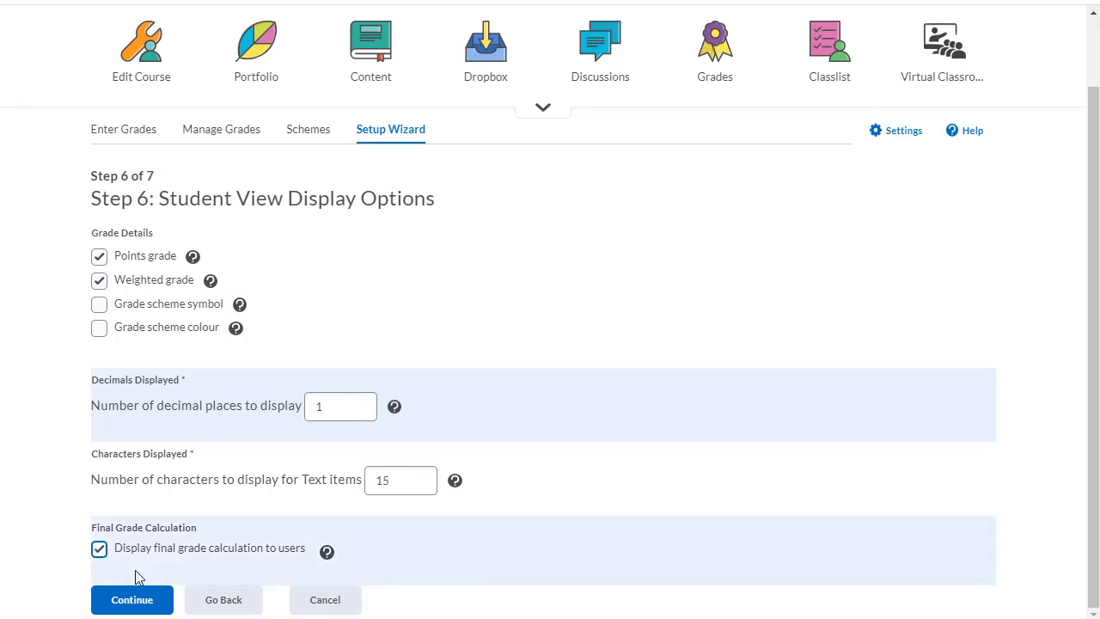
mouse_move(158, 585)
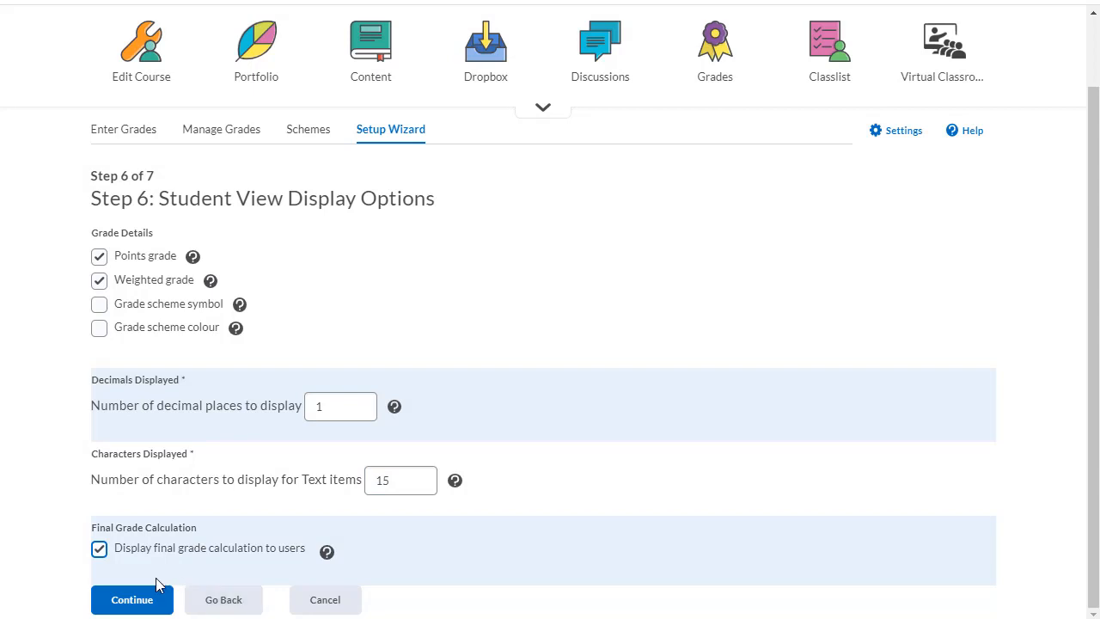
Continue to the setup summary and finish the grades setup wizard.
left_click(130, 598)
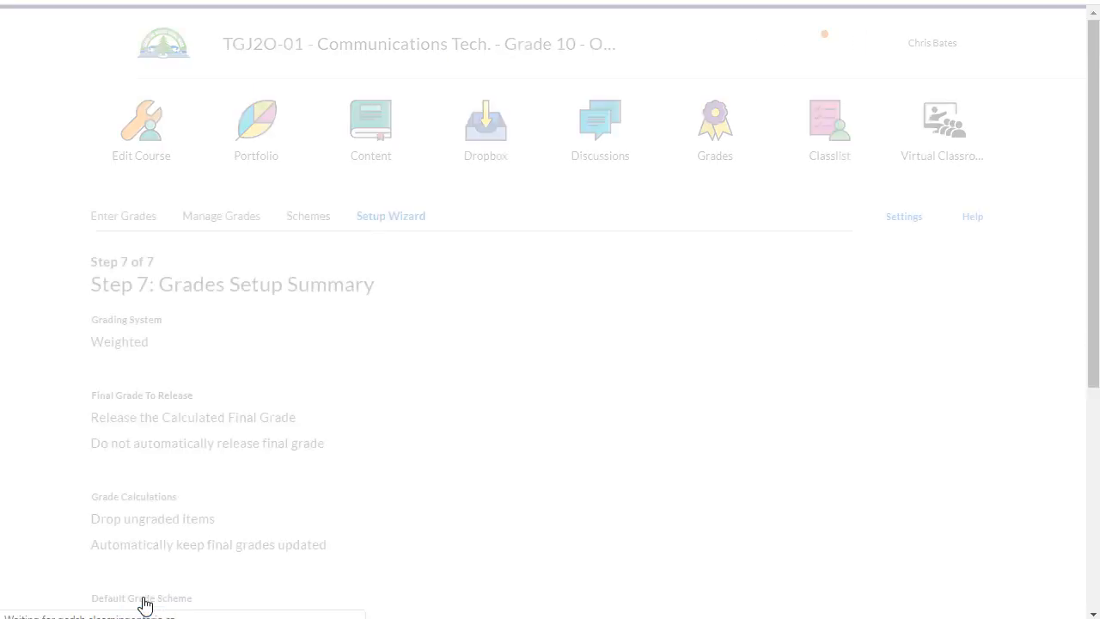
scroll("down", 3)
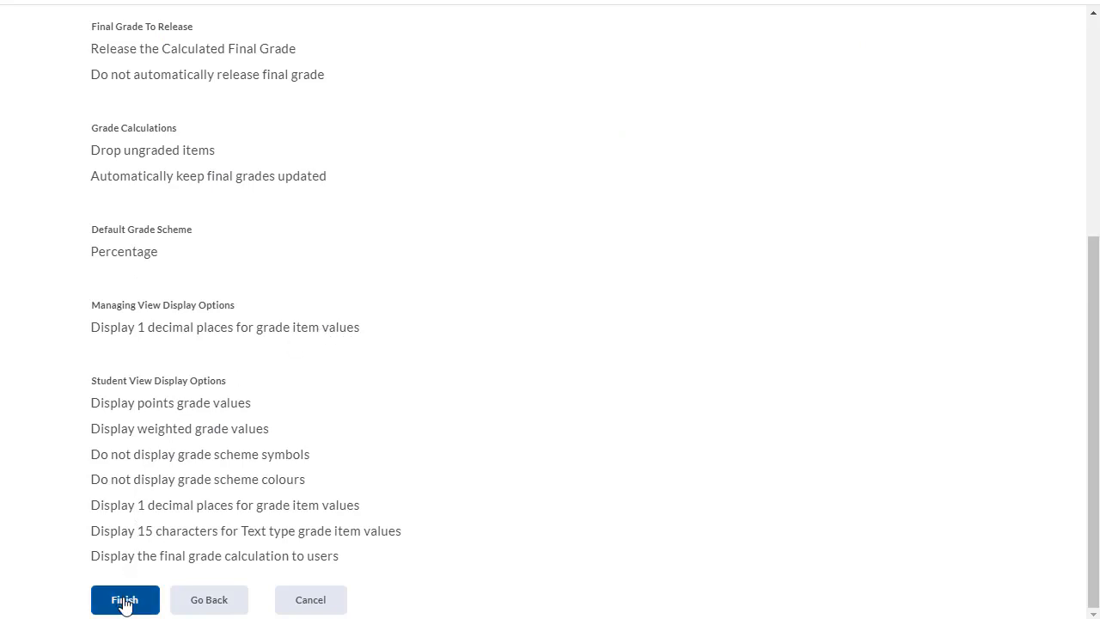
left_click(124, 598)
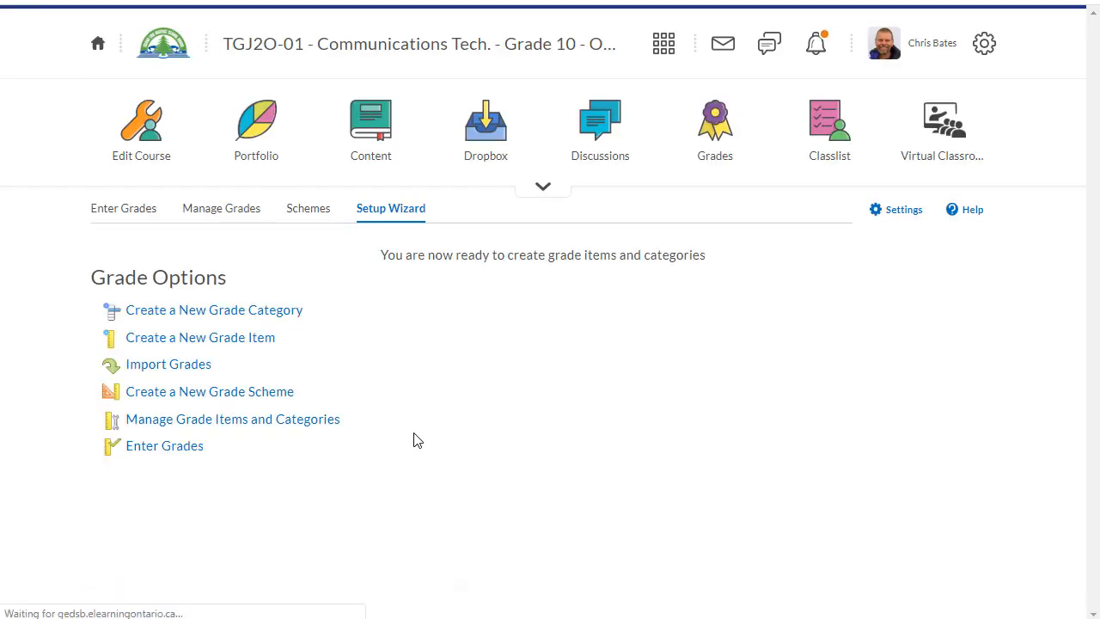
mouse_move(1032, 251)
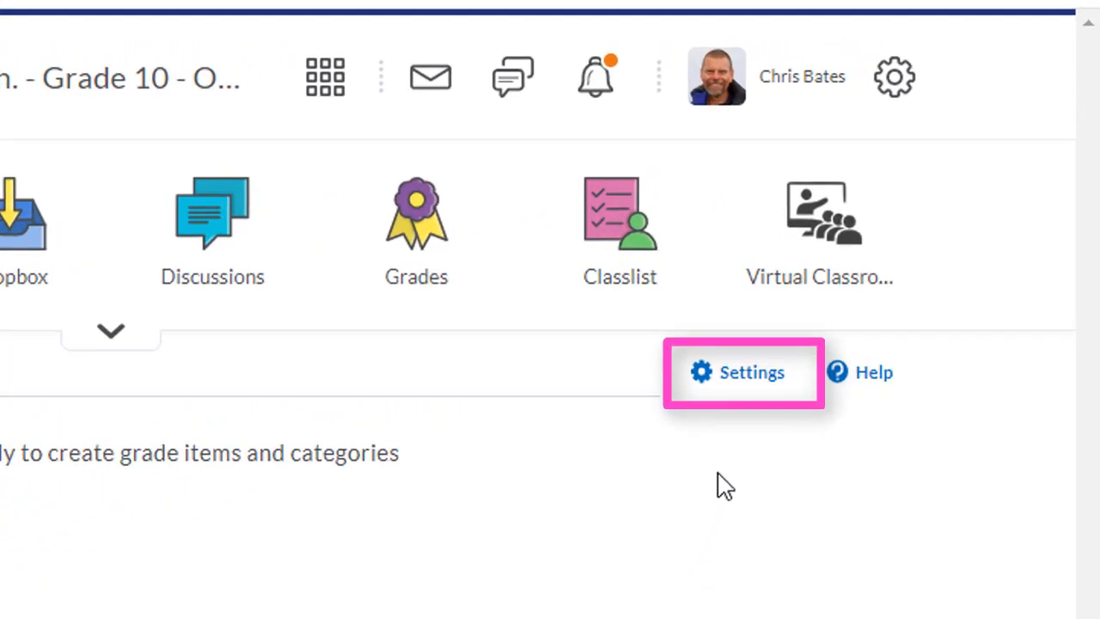
mouse_move(715, 450)
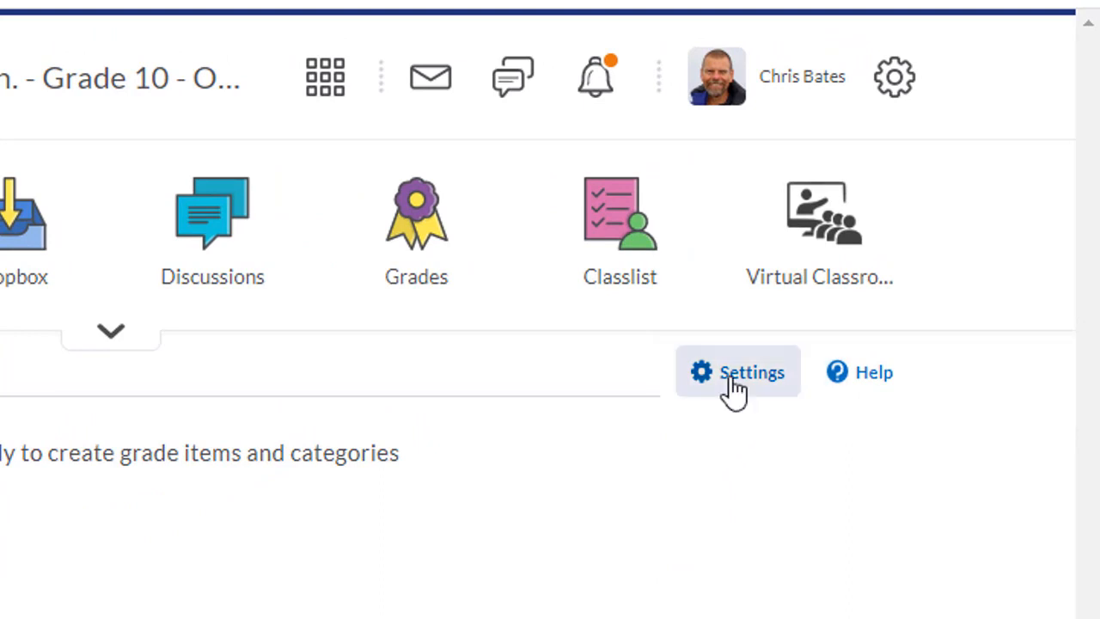
Go to Grades Settings, Org Unit Display Options, and scroll through the saved calculation options.
left_click(736, 371)
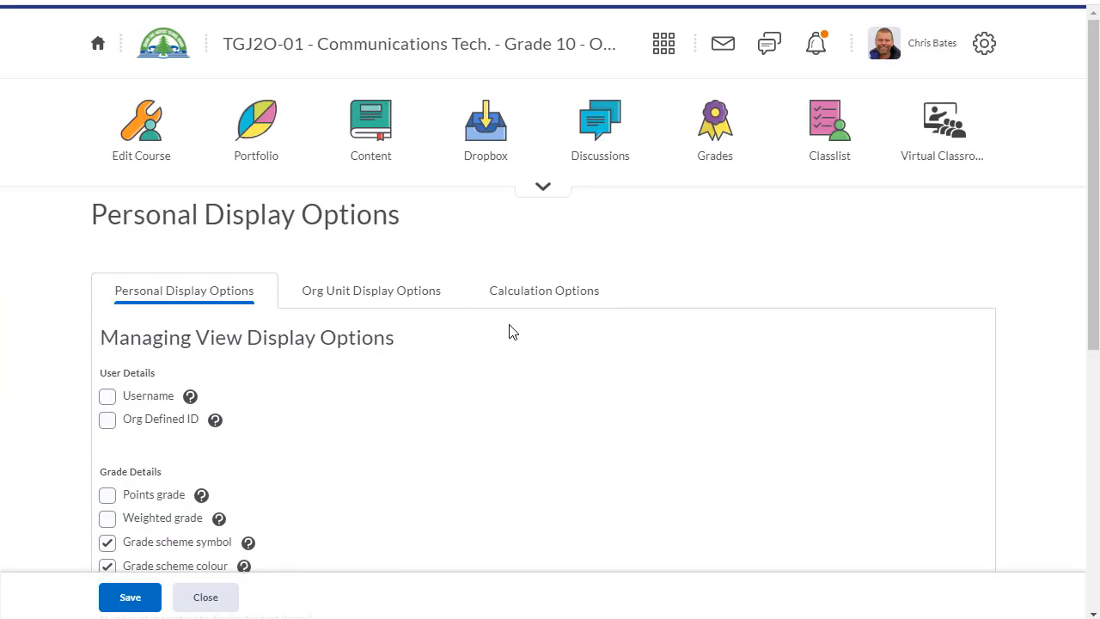
left_click(371, 289)
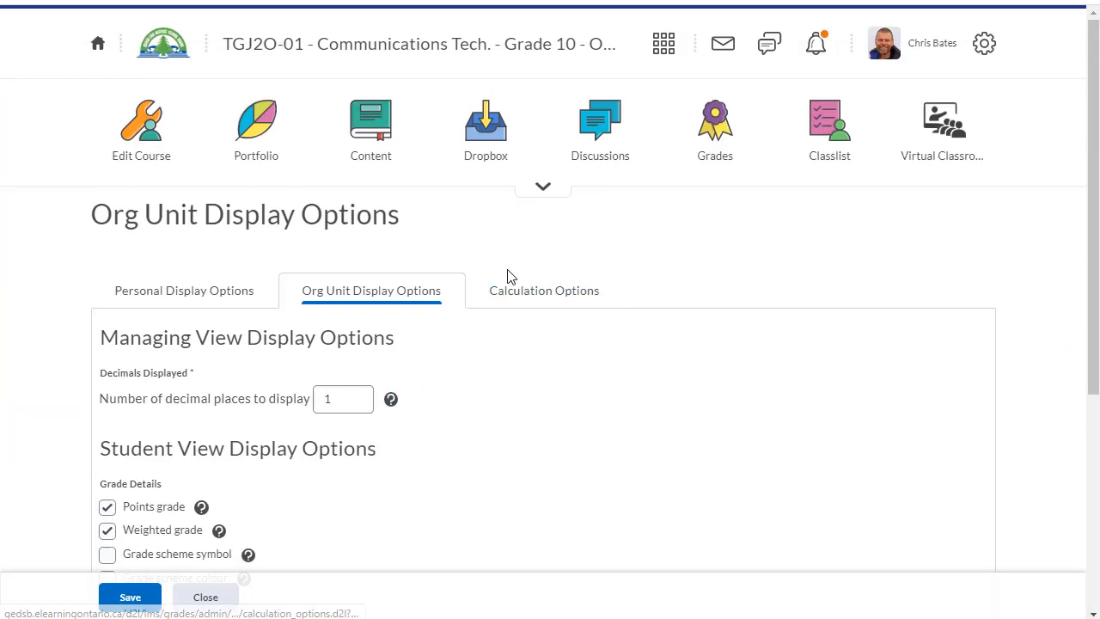
scroll("down", 3)
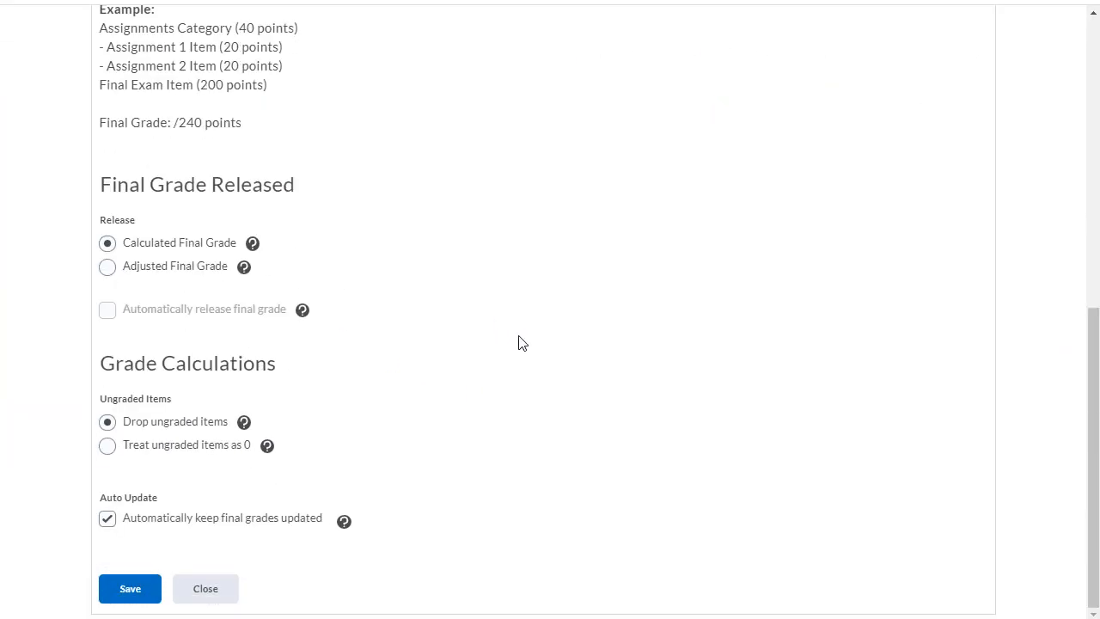